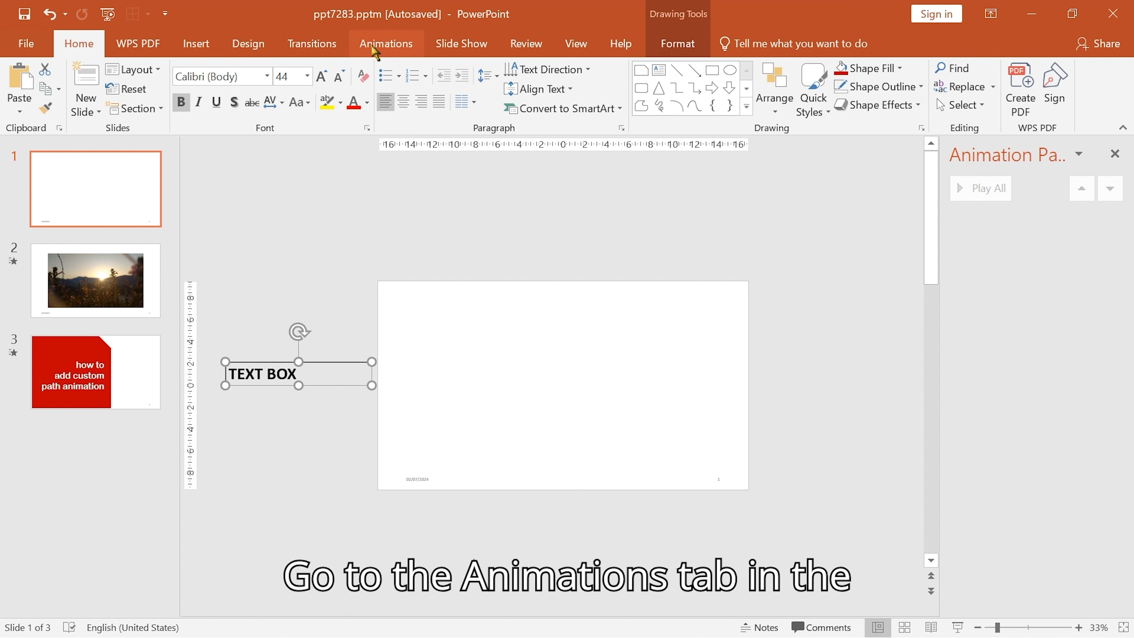
- Show the Animations ribbon for the selected TEXT BOX on slide 1
left_click(386, 44)
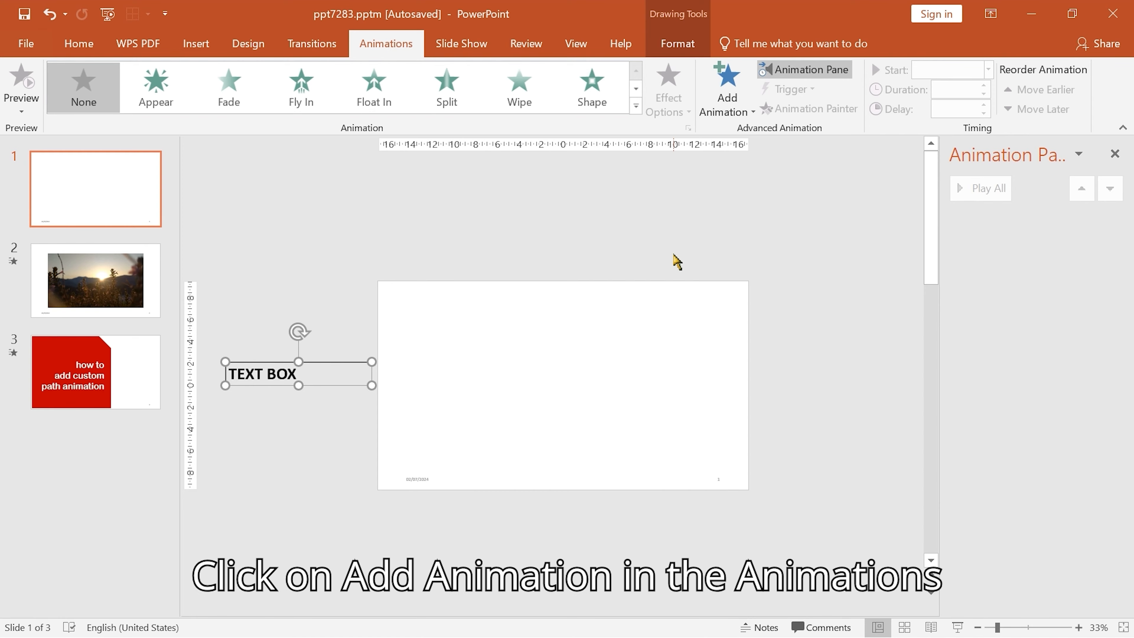
- Browse the Add Animation gallery down to the Motion Paths choices
left_click(727, 97)
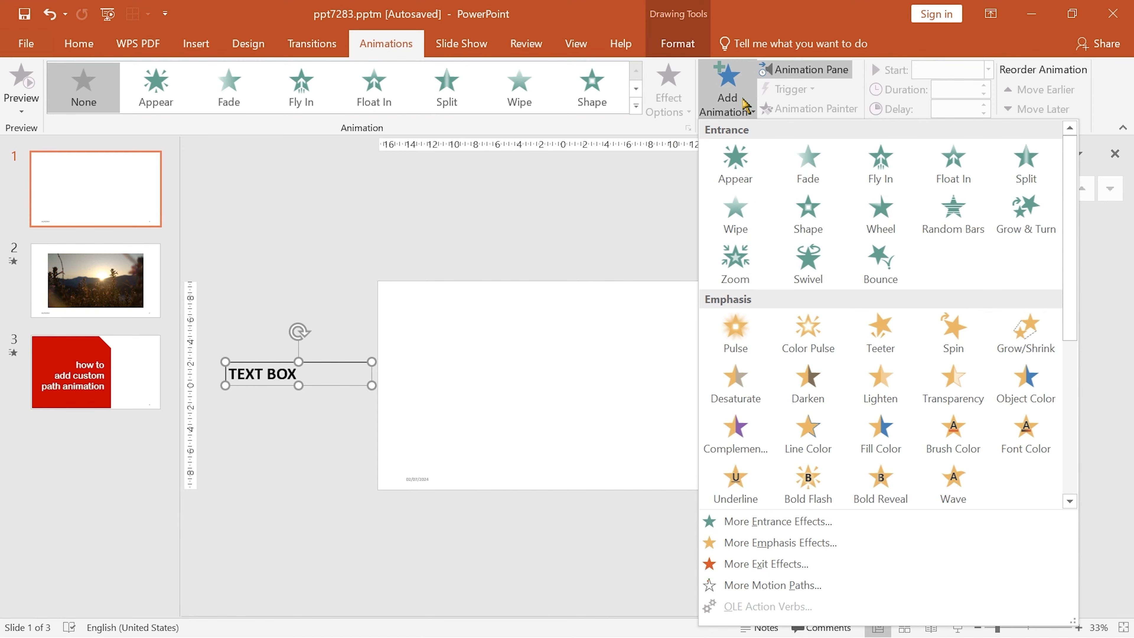
scroll("down", 3)
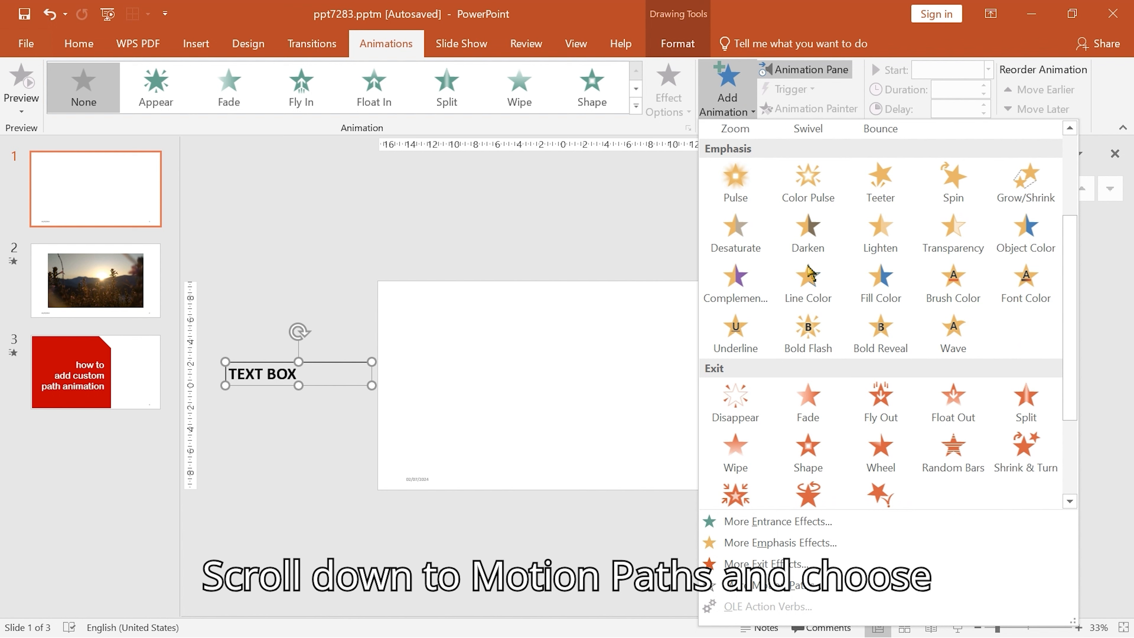
scroll("down", 3)
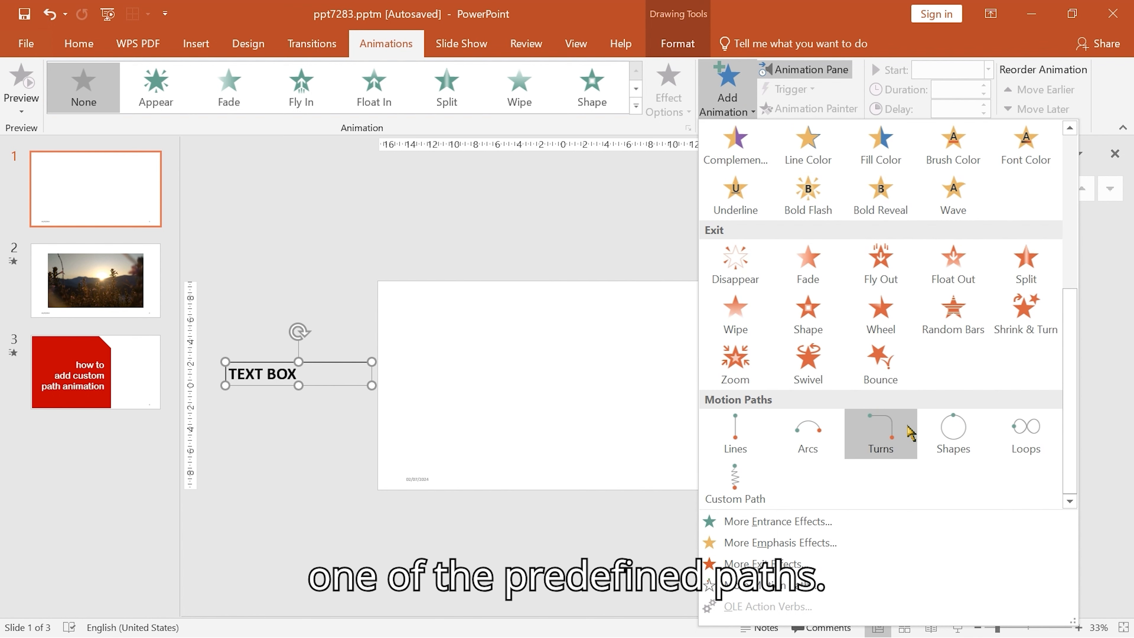
mouse_move(852, 494)
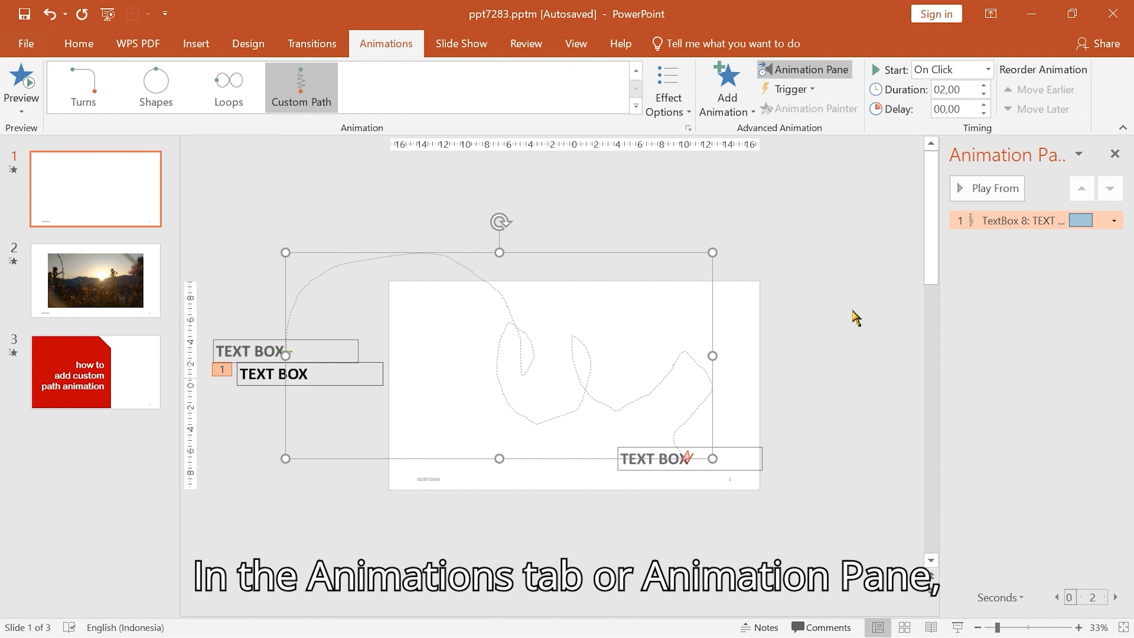
- Set the motion path's Duration to 02,25 and Delay to 00,25
left_click(985, 69)
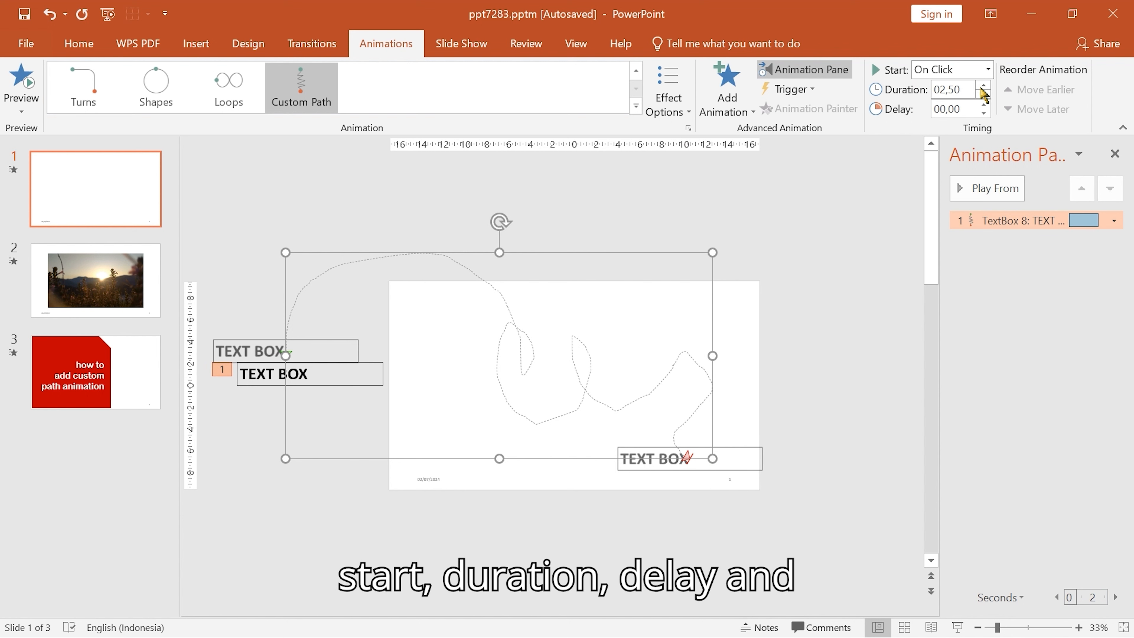
left_click(983, 105)
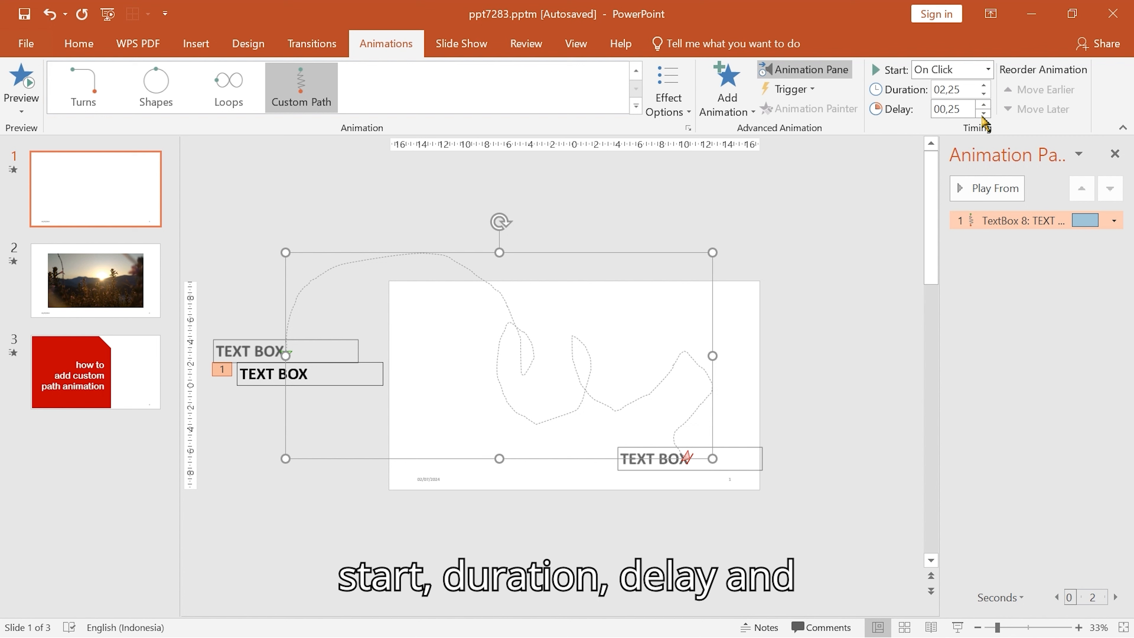